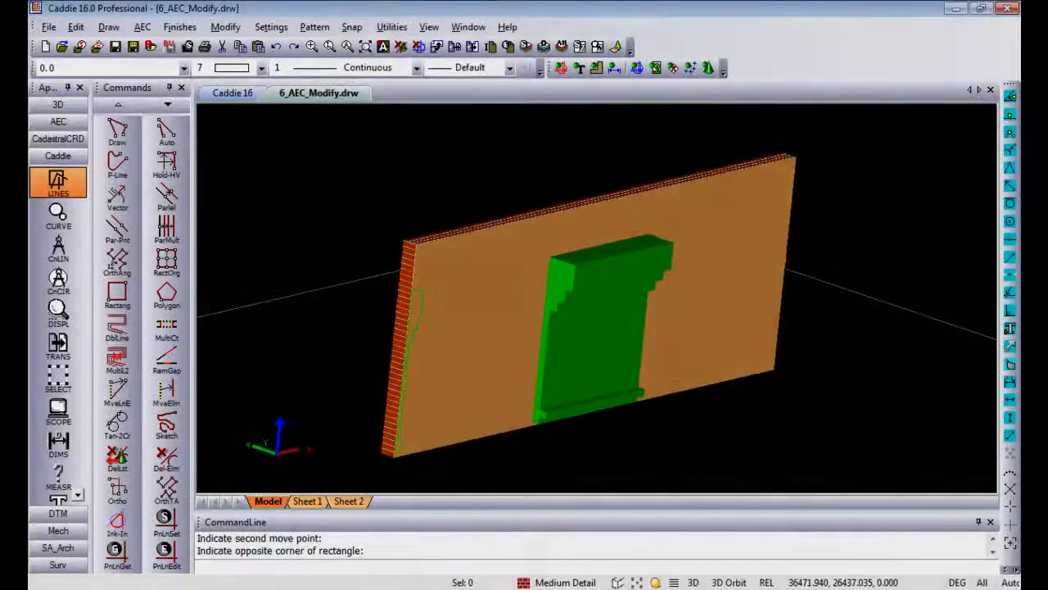
Browse the AEC menu's Walls submenu to reach the Add a Body Modifier command.
drag(598, 295, 875, 326)
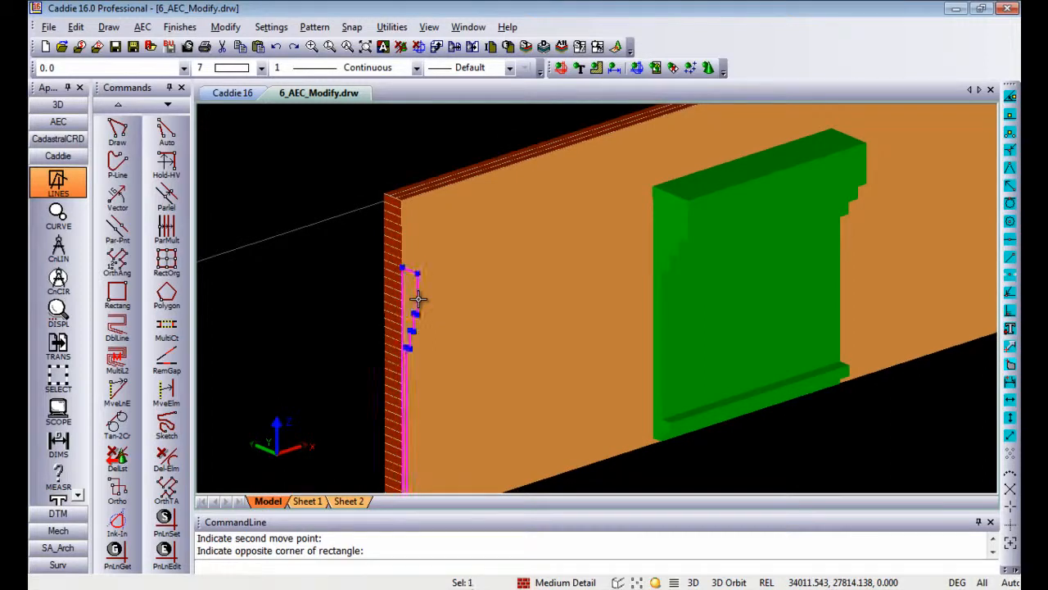
right_click(419, 298)
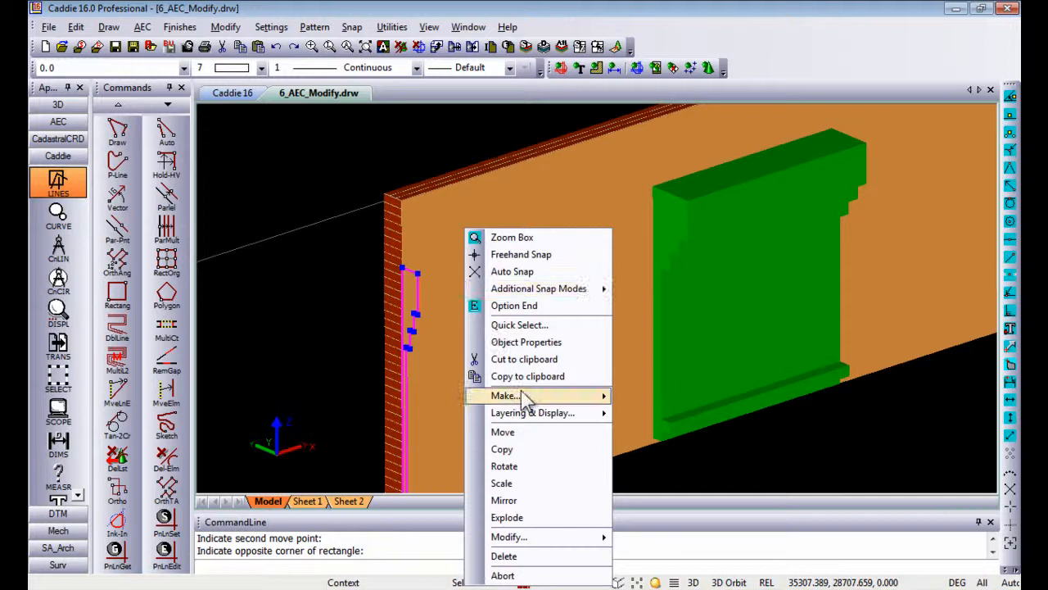
mouse_move(504, 395)
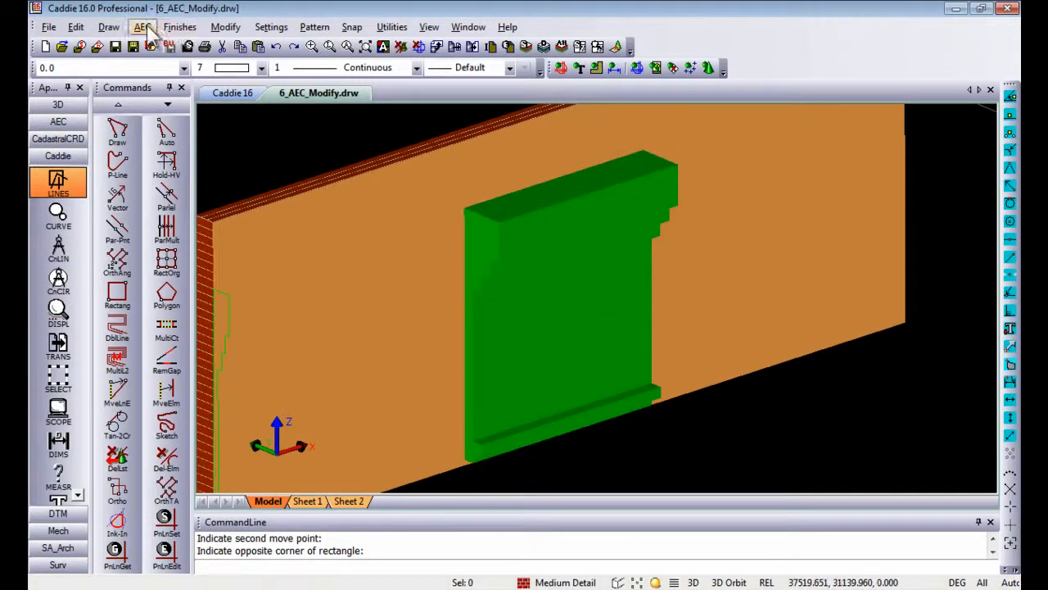
click(140, 26)
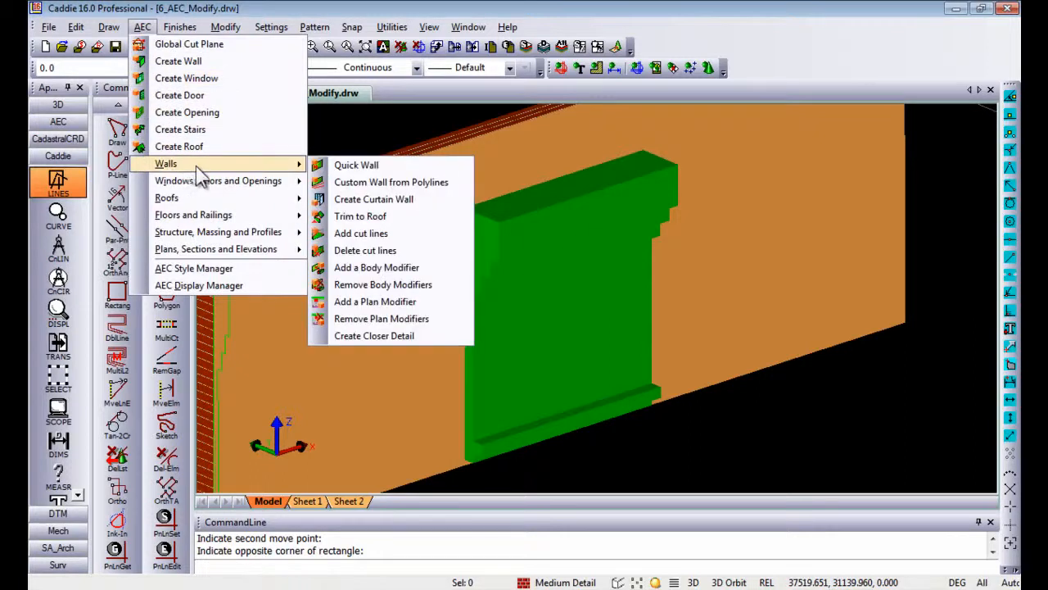
mouse_move(365, 249)
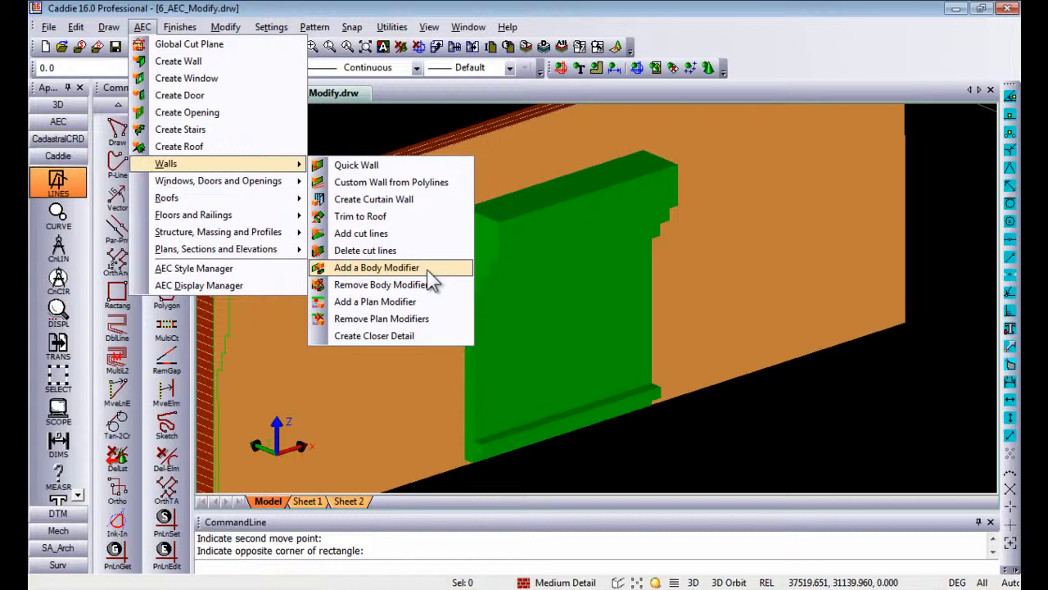
click(376, 267)
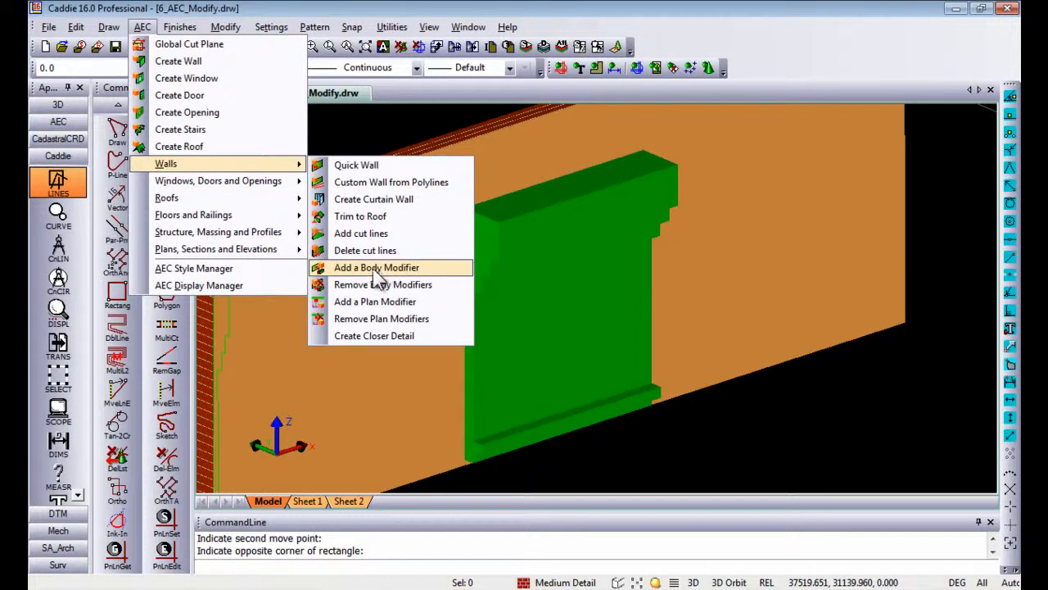
Attach the green mass element to the wall as component 1 (Brick) with operation 3 (AdditiveCutOpenings).
click(376, 267)
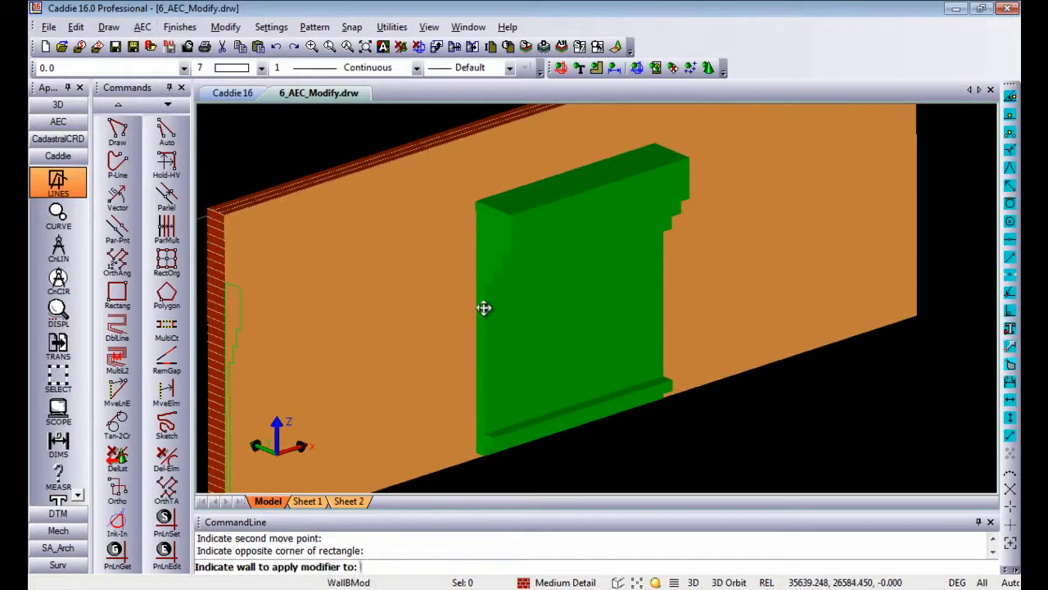
mouse_move(413, 504)
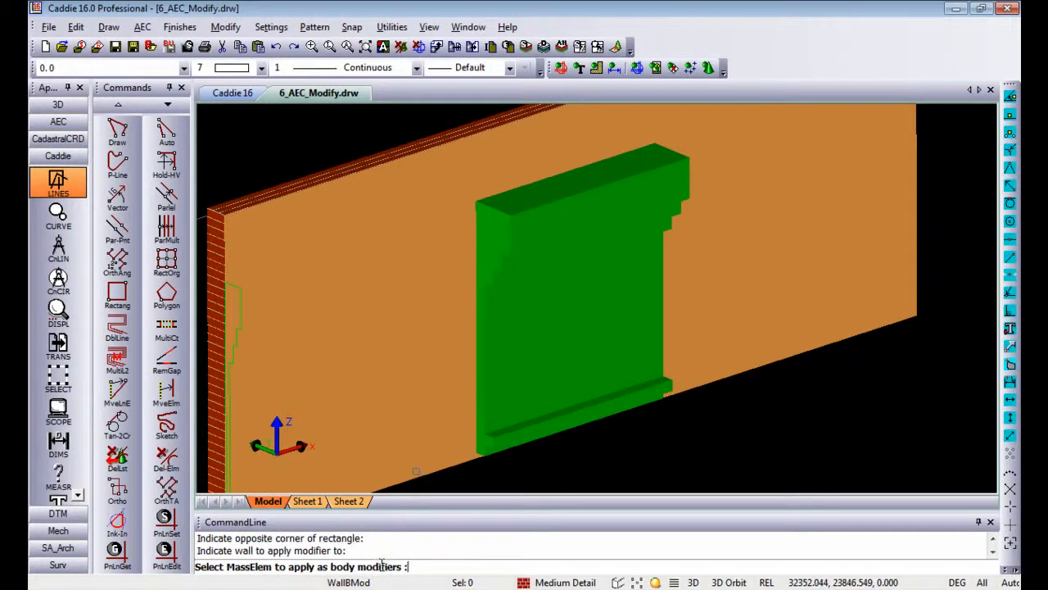
click(538, 219)
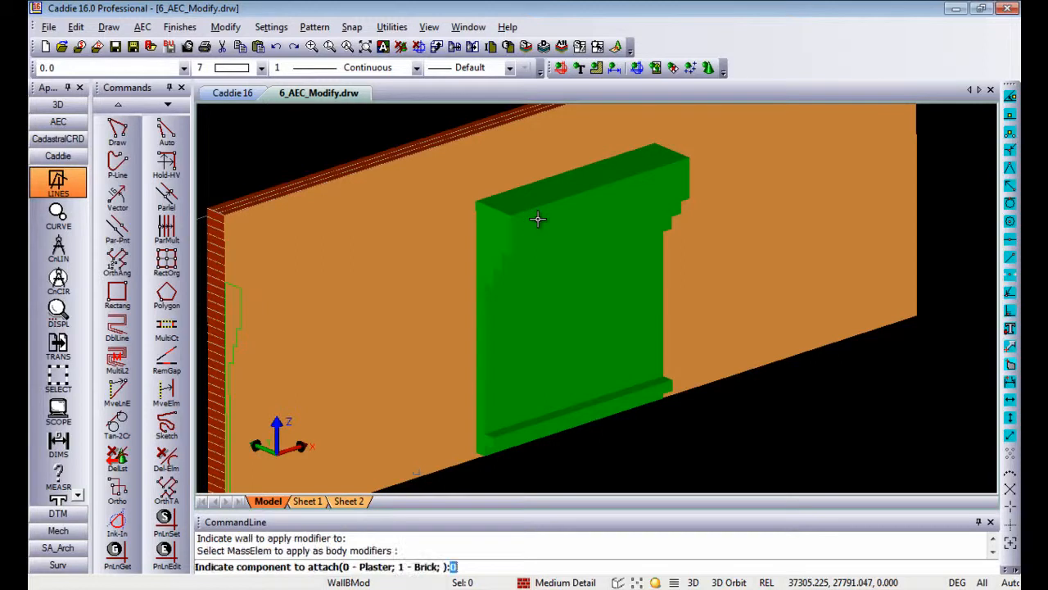
mouse_move(390, 368)
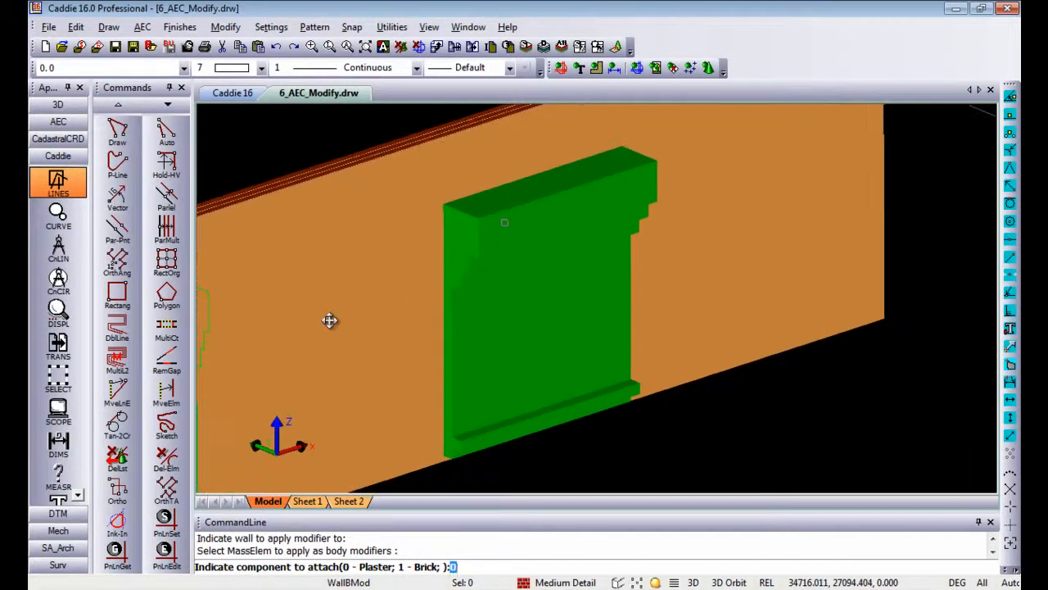
mouse_move(319, 534)
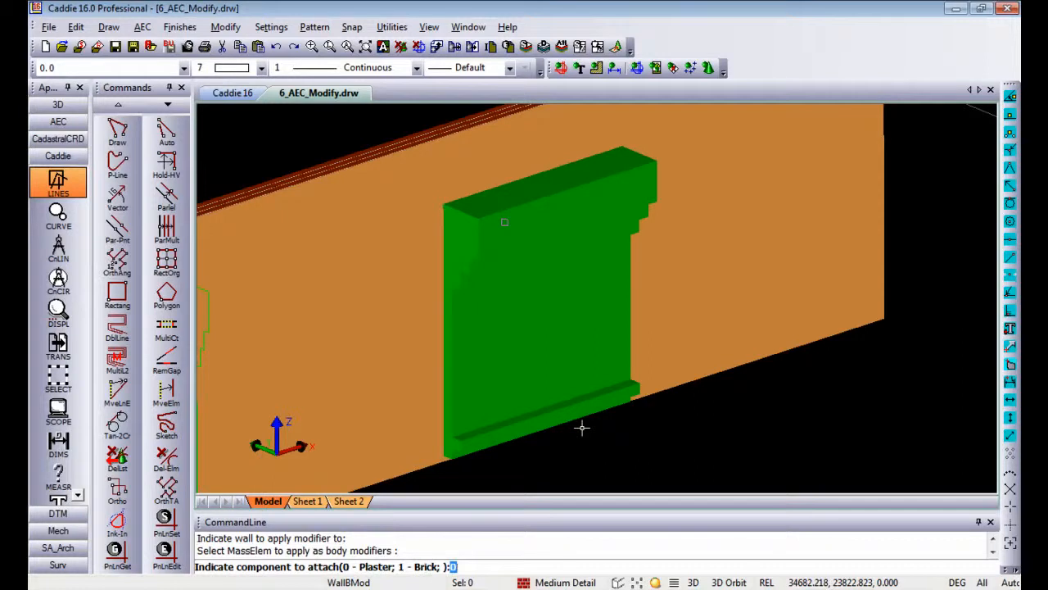
text(1)
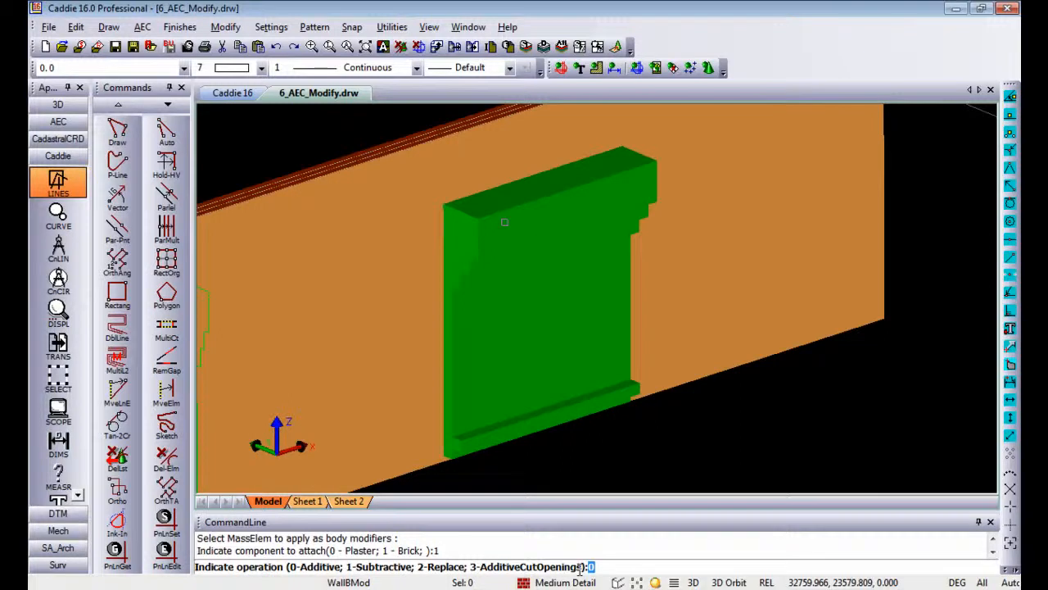
text(3)
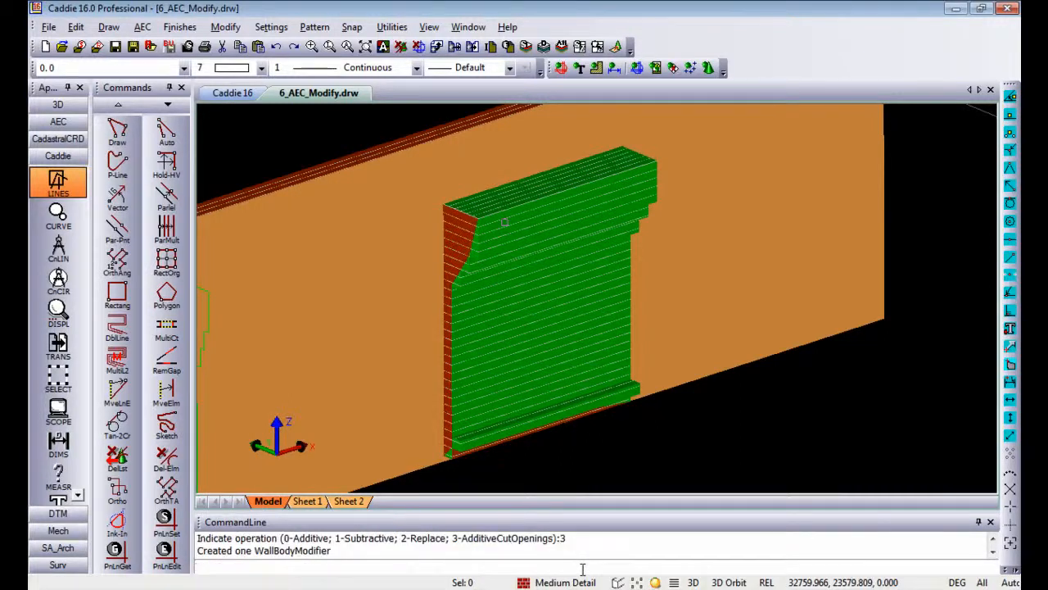
click(537, 249)
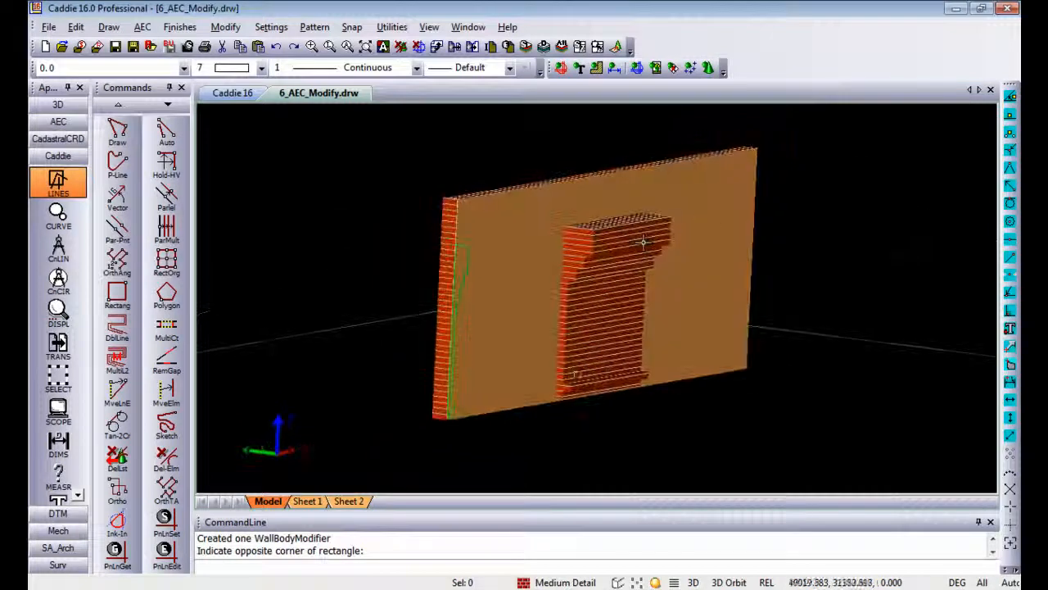
Switch the left panel to AEC and show the Windows/Doors tool group.
drag(642, 243, 757, 281)
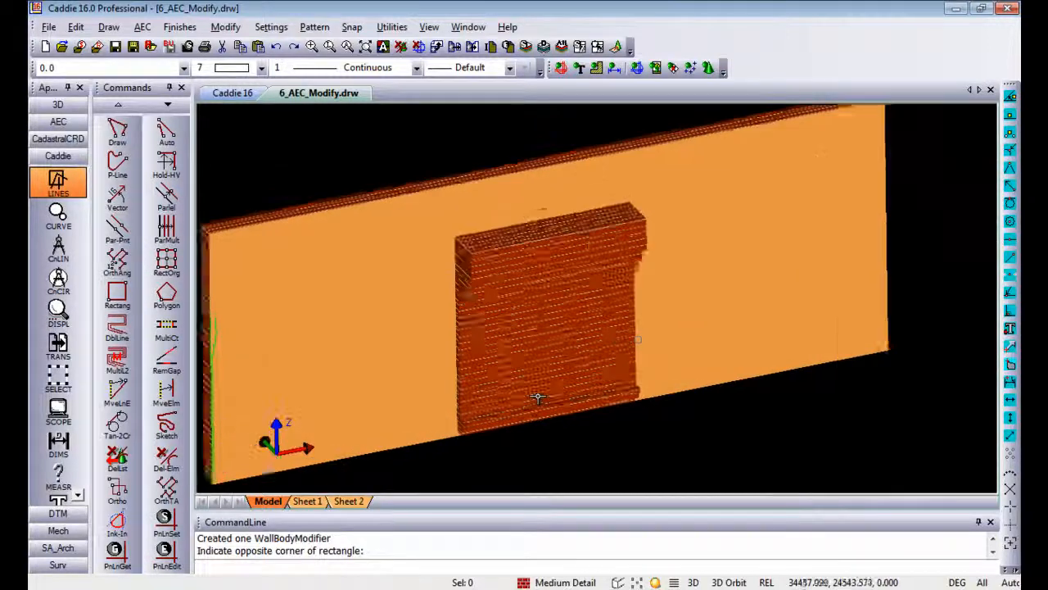
click(57, 121)
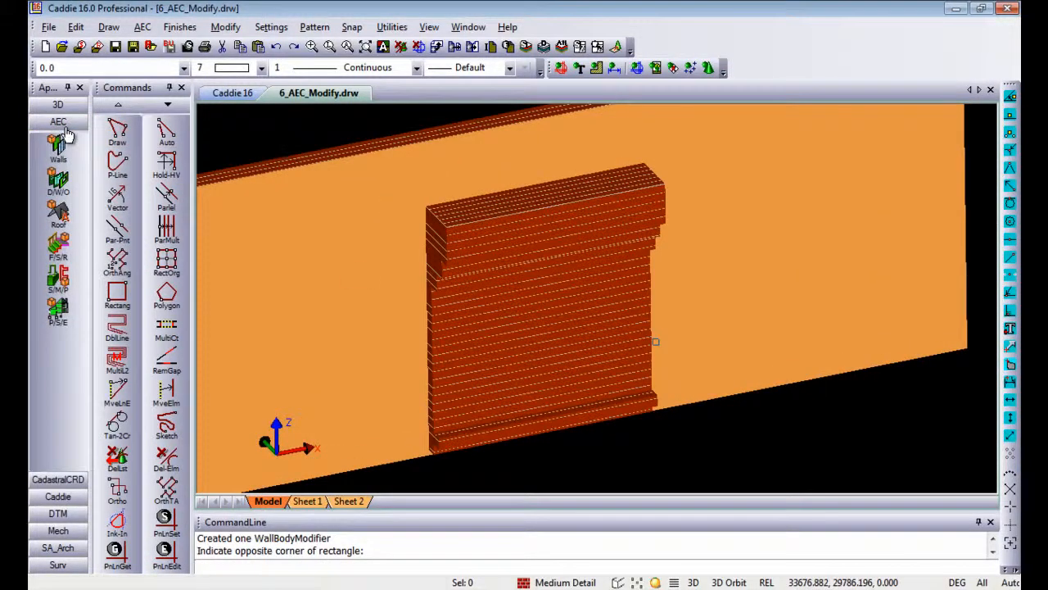
click(57, 180)
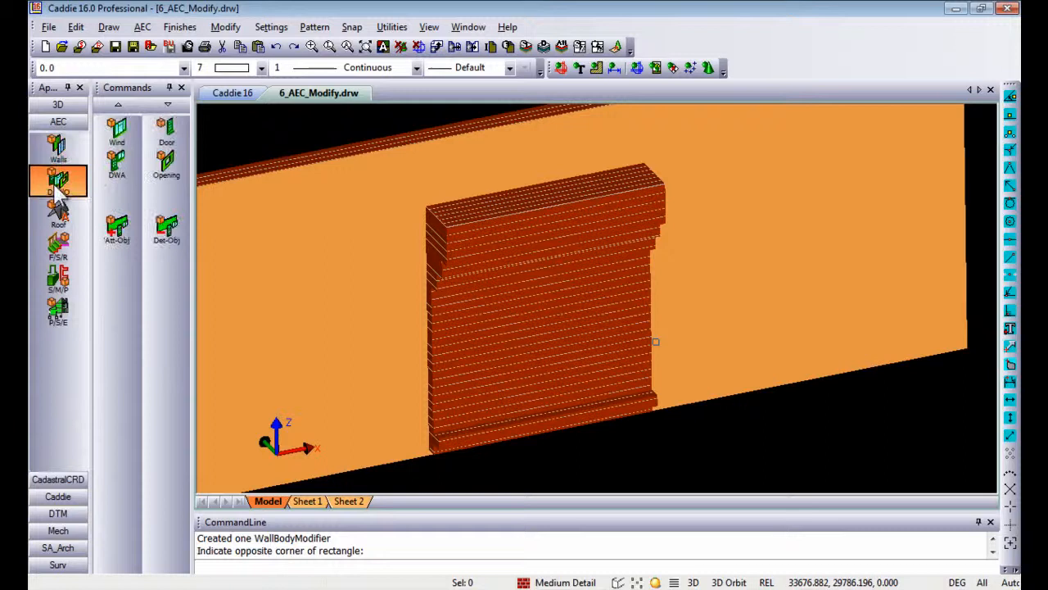
mouse_move(167, 164)
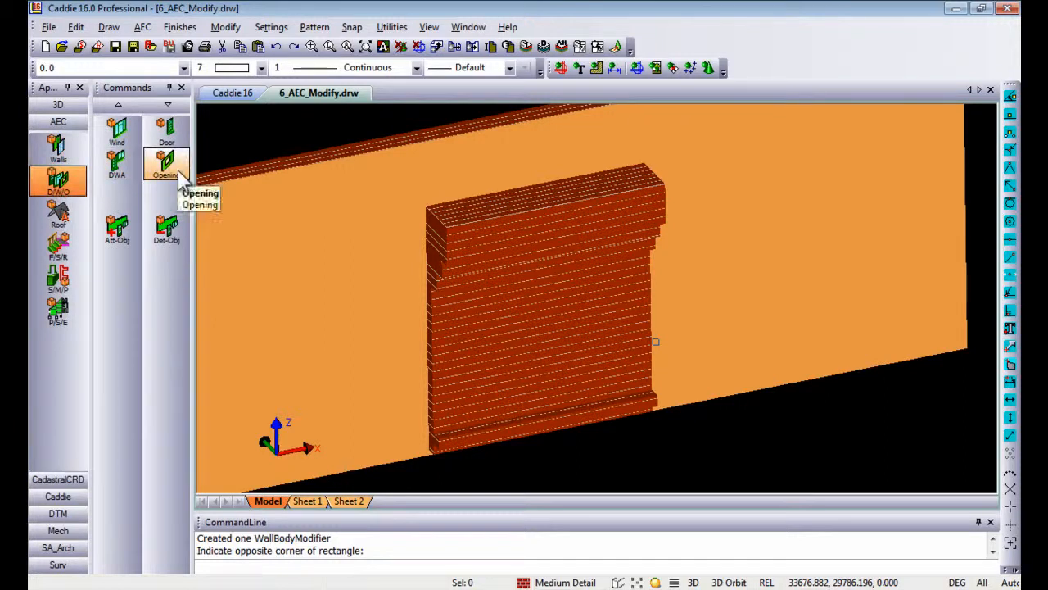
mouse_move(144, 205)
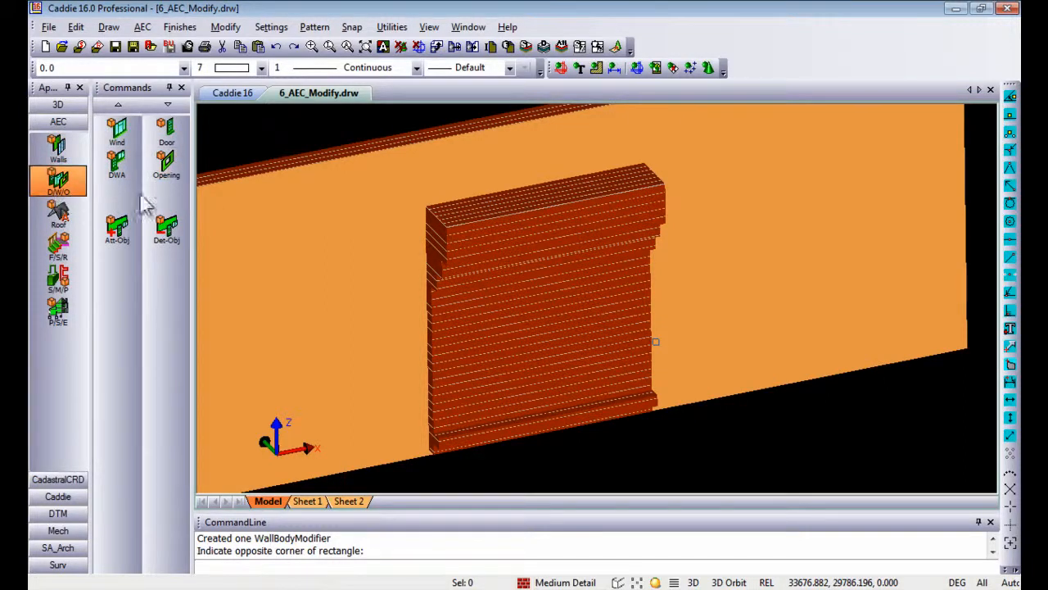
Cut a Gothic-shaped opening, 1000 wide by 1800 high, through the brick block.
click(167, 163)
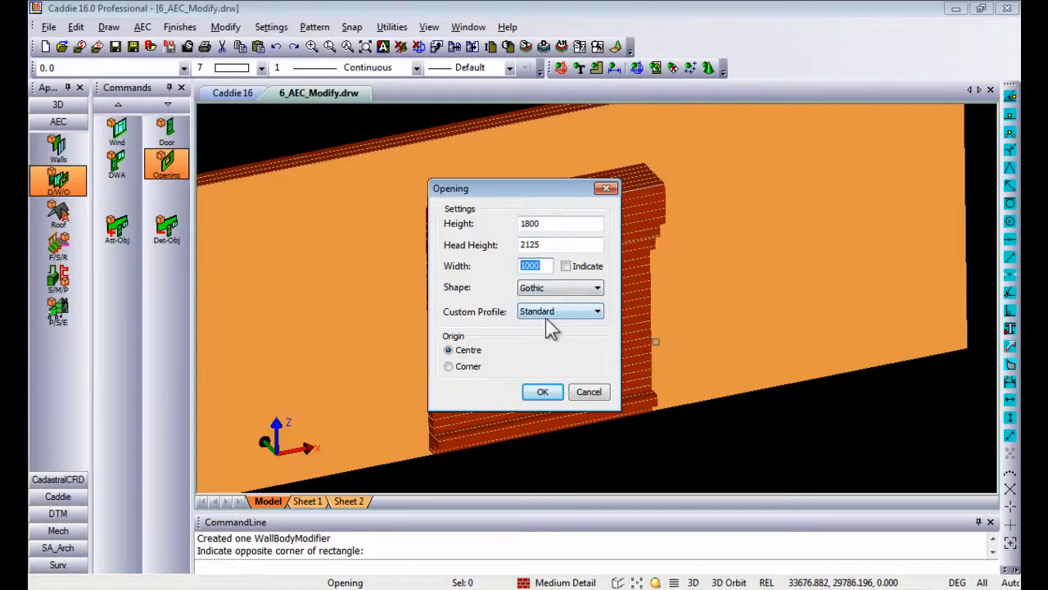
click(596, 288)
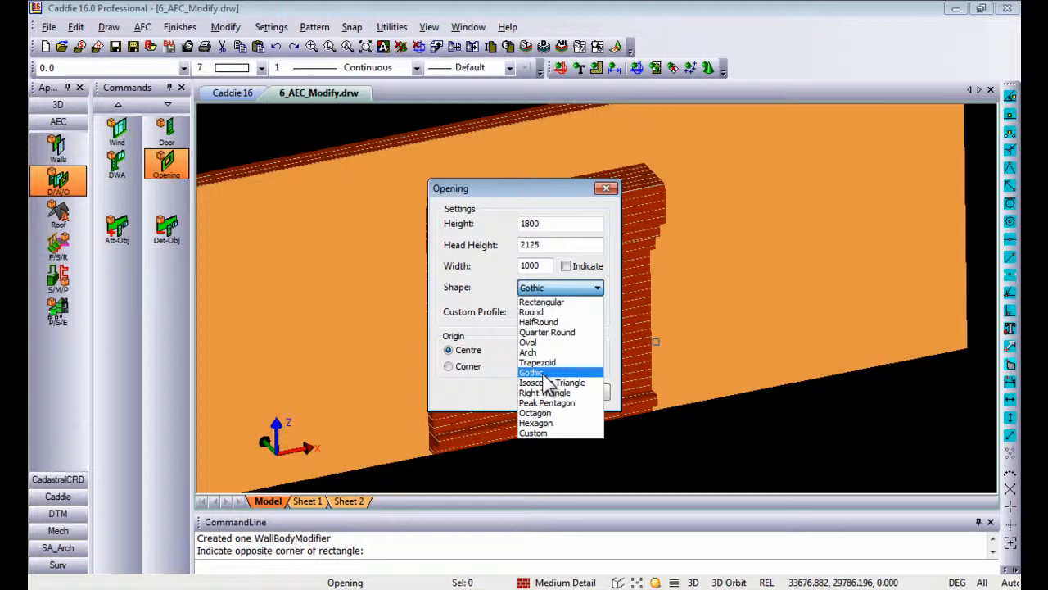
click(530, 372)
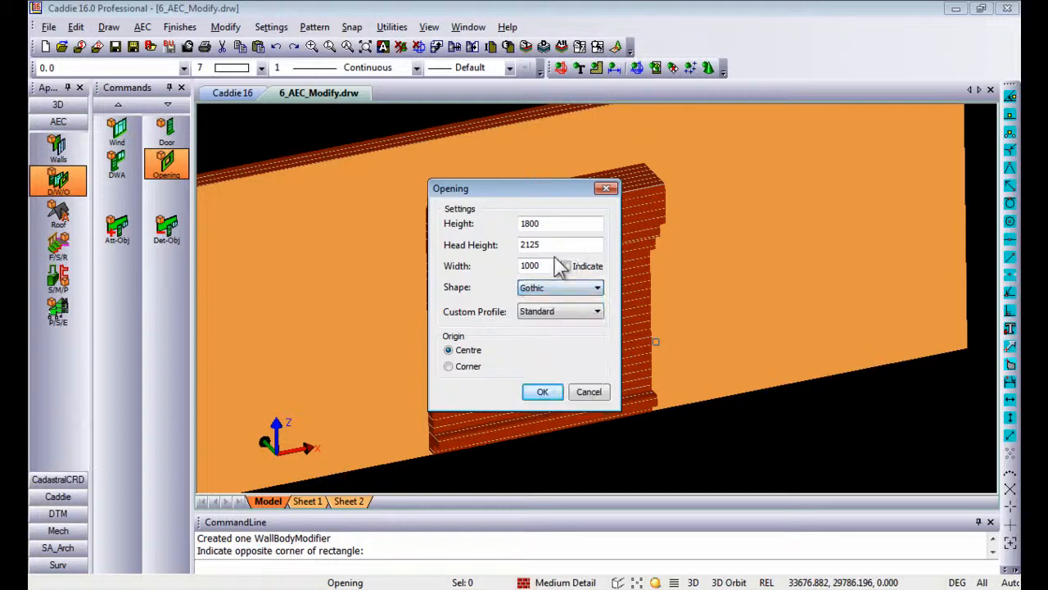
click(542, 391)
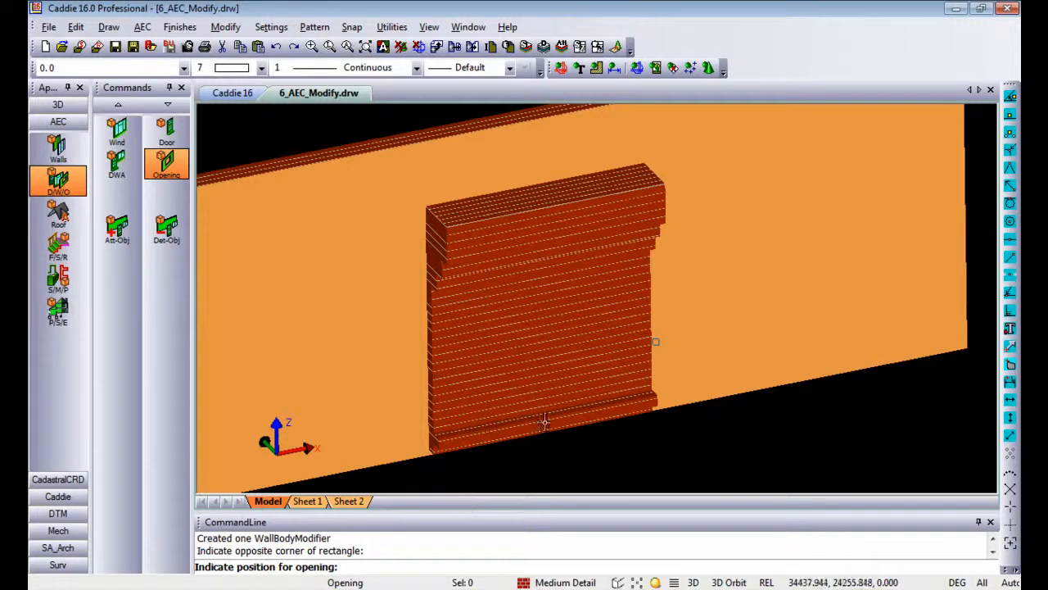
click(553, 433)
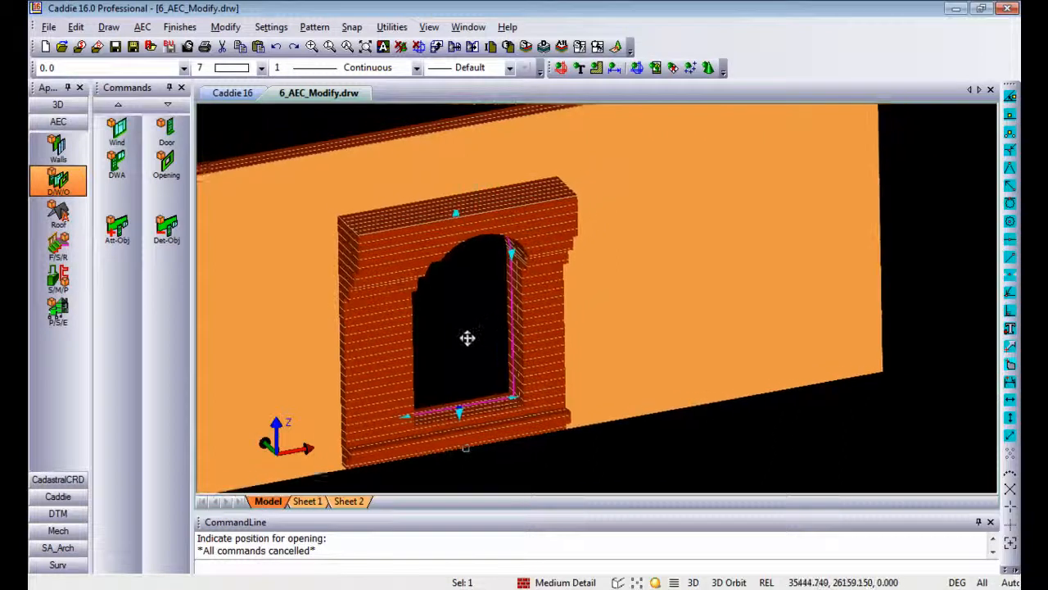
Set the Gothic opening's Rise to 1300 in Object Properties and inspect the taller pointed arch.
right_click(468, 337)
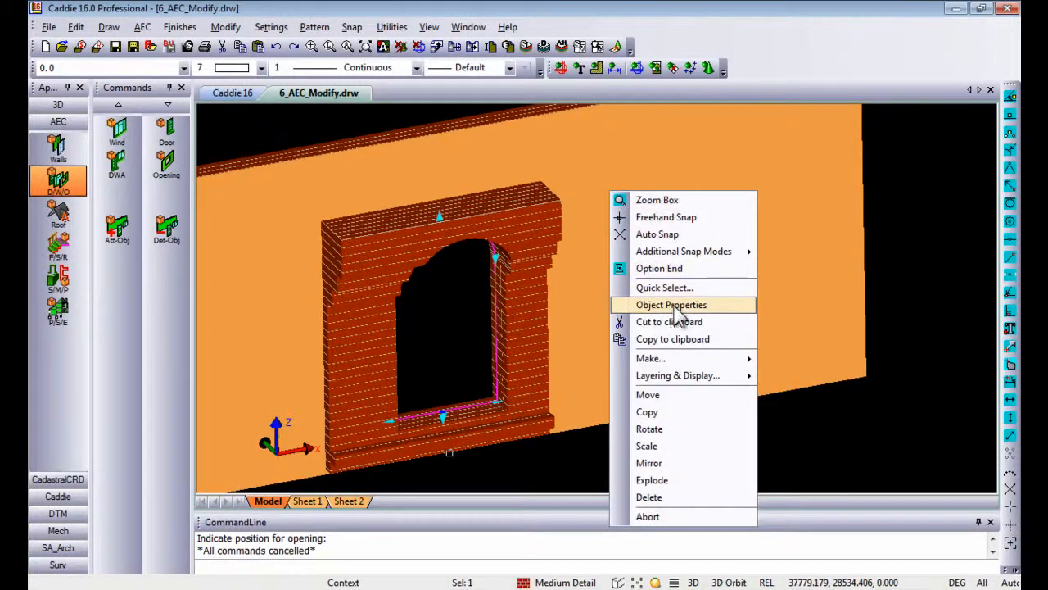
click(671, 304)
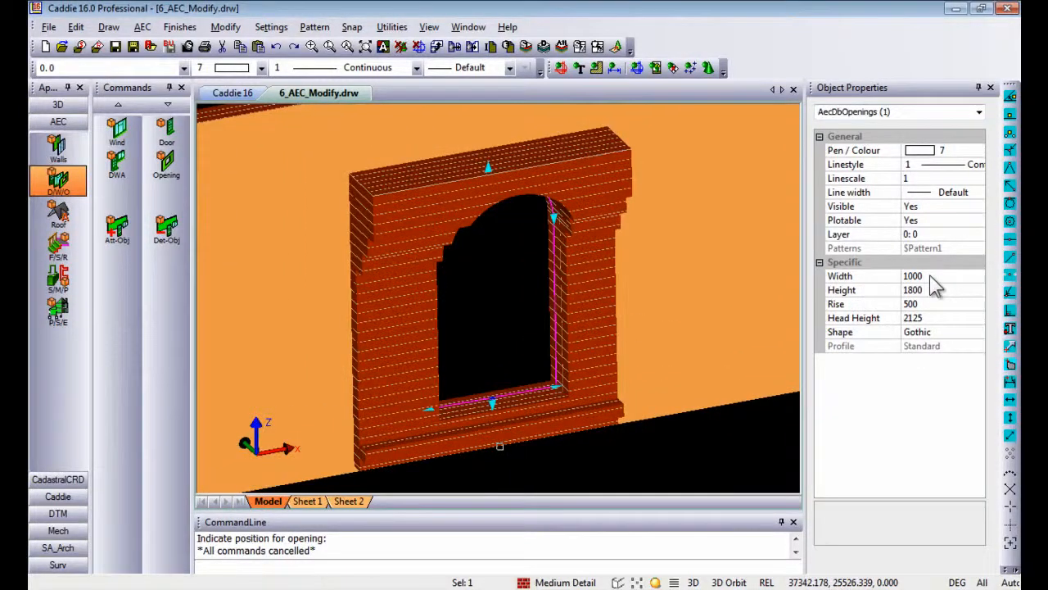
mouse_move(940, 324)
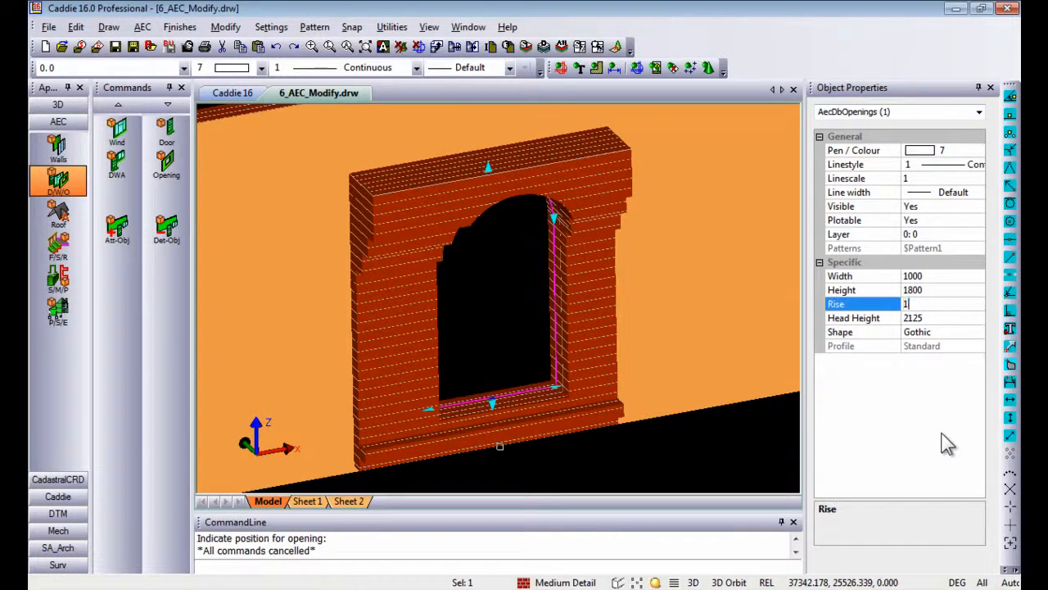
text(1300)
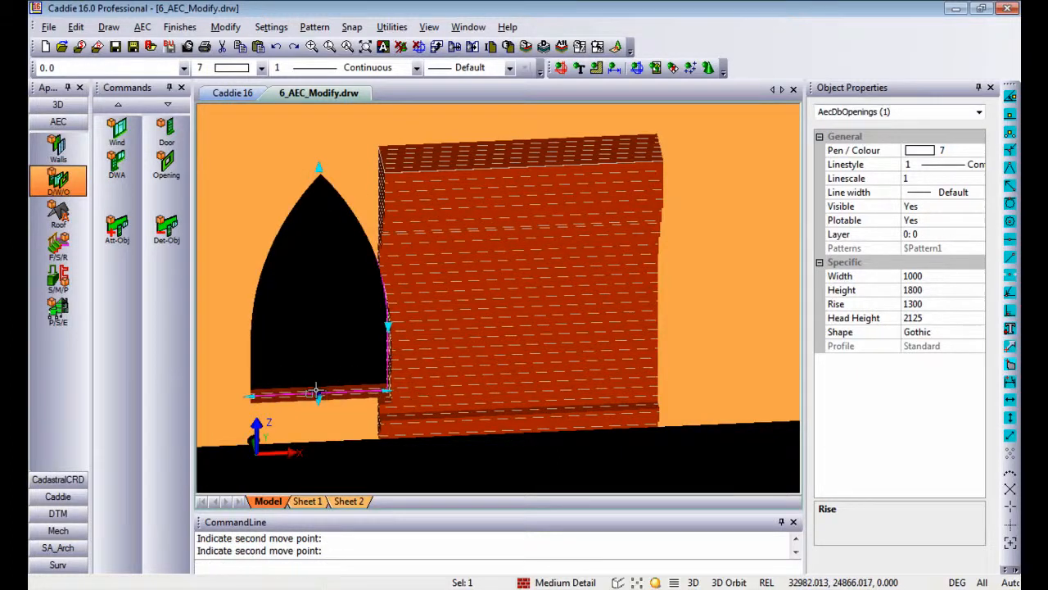
drag(317, 393, 671, 380)
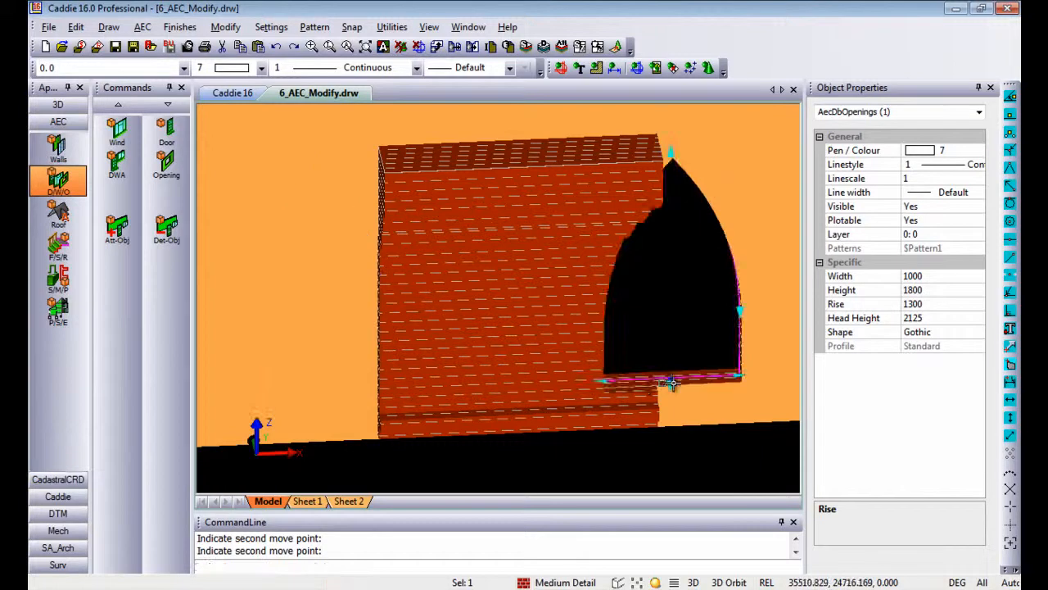